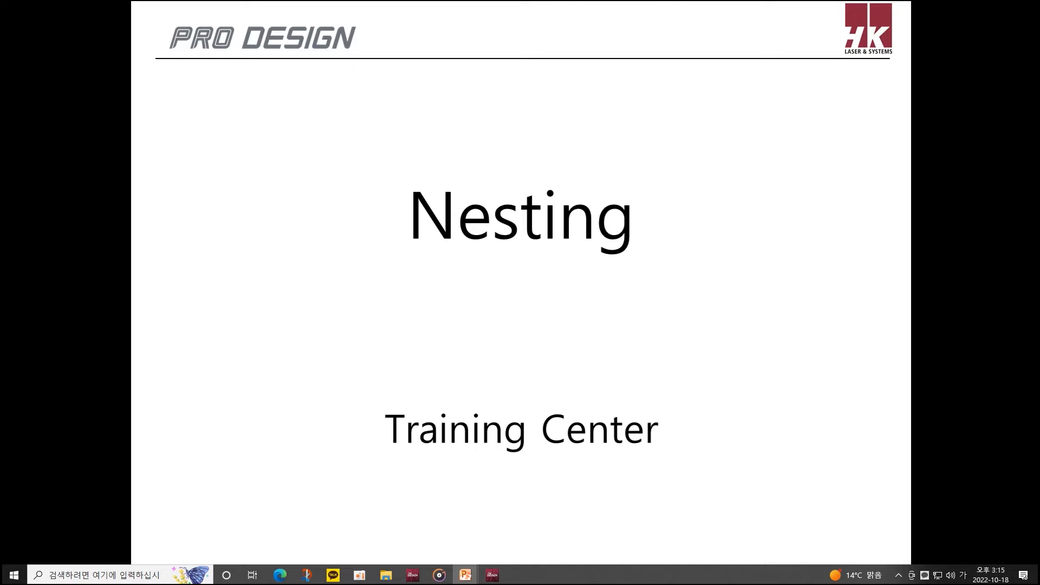
- Advance the slideshow from the Nesting title slide to the 1-1 Auto nest slide
key("right")
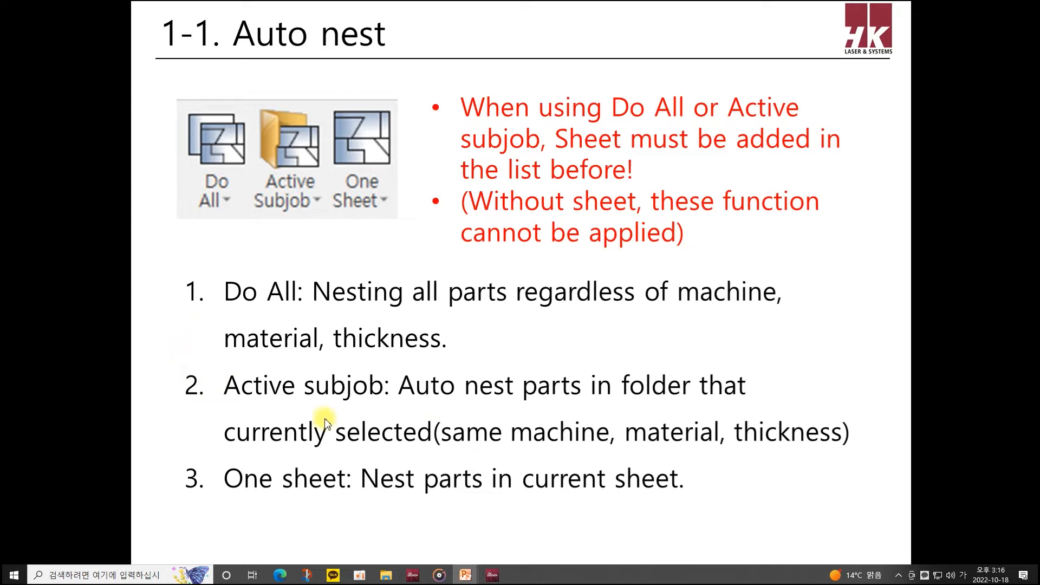
mouse_move(363, 406)
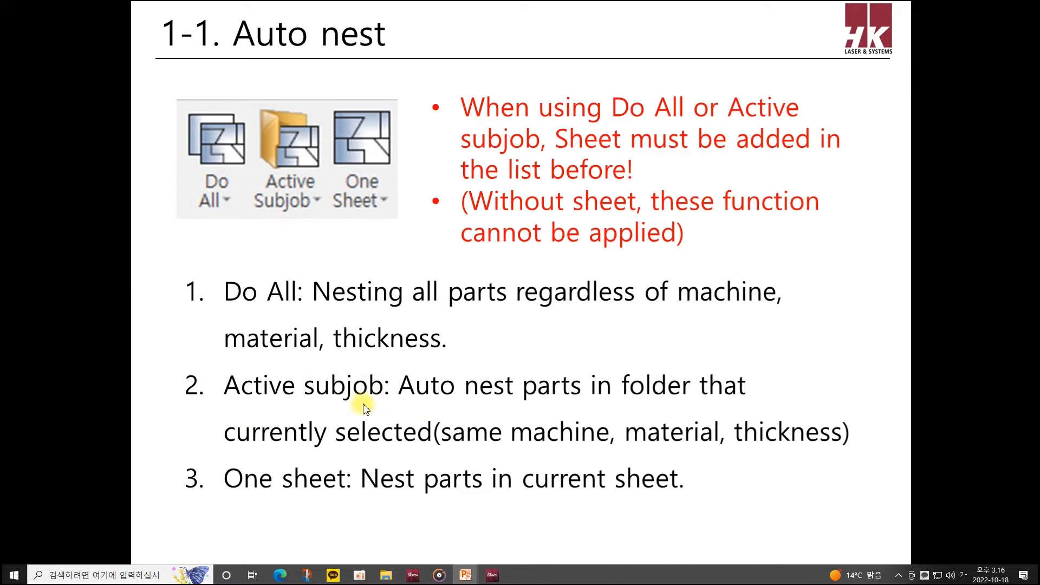
mouse_move(834, 434)
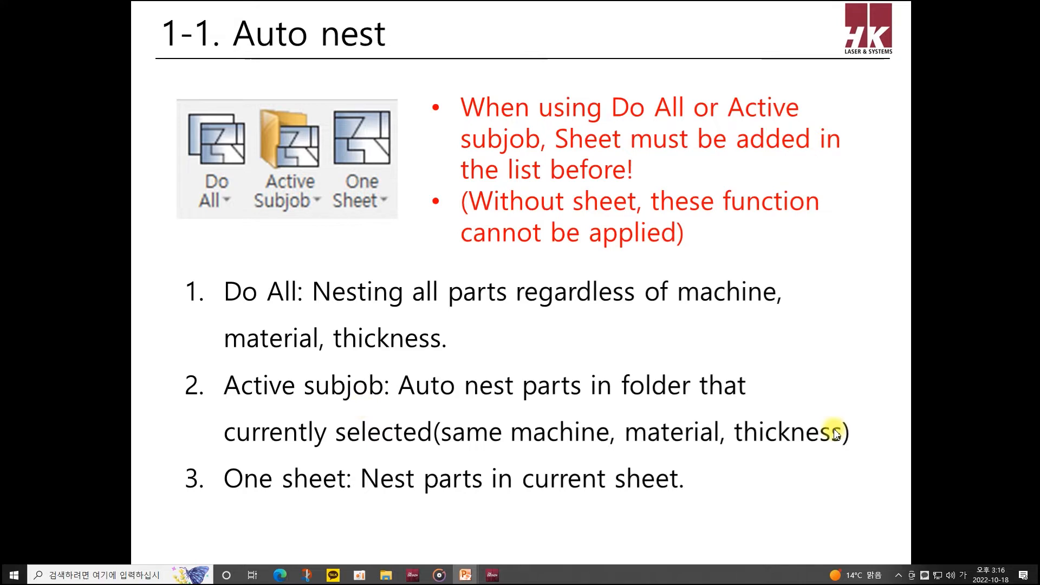
mouse_move(297, 555)
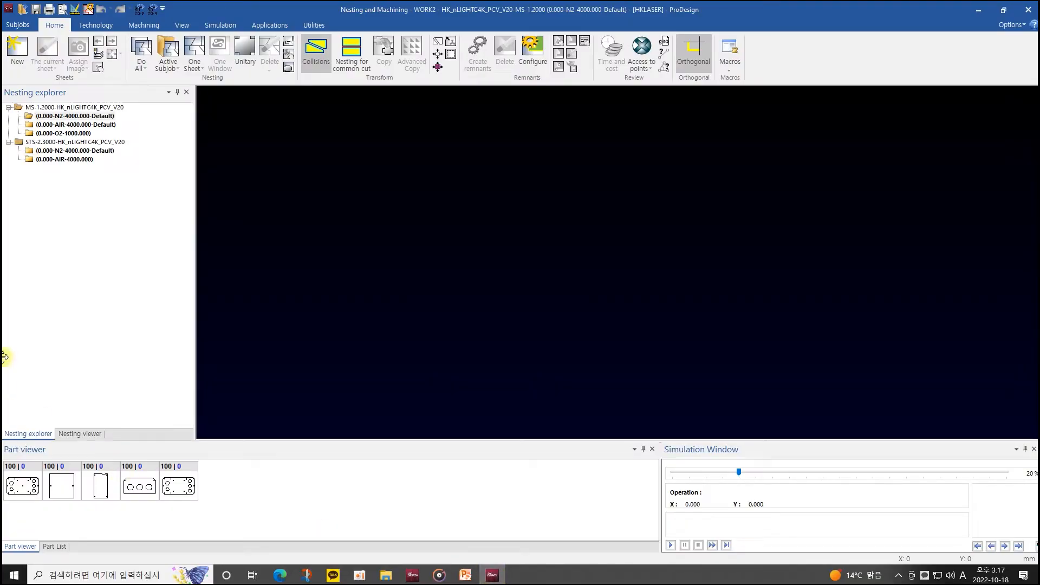
- Auto-nest the MS 1.2 mm N2 subjob at Level 5, producing three 3048×1524 sheets
left_click(73, 125)
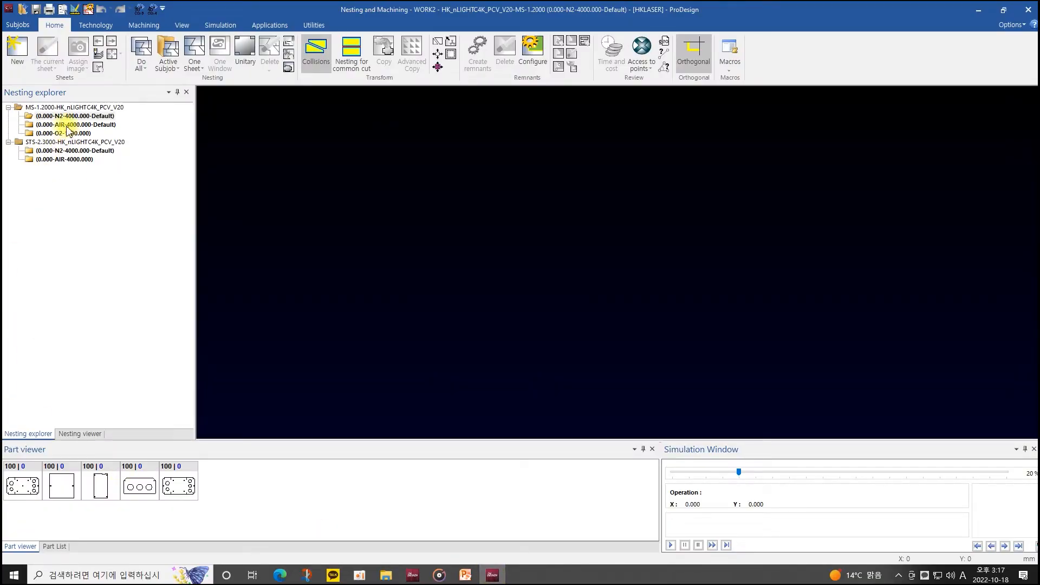
left_click(74, 151)
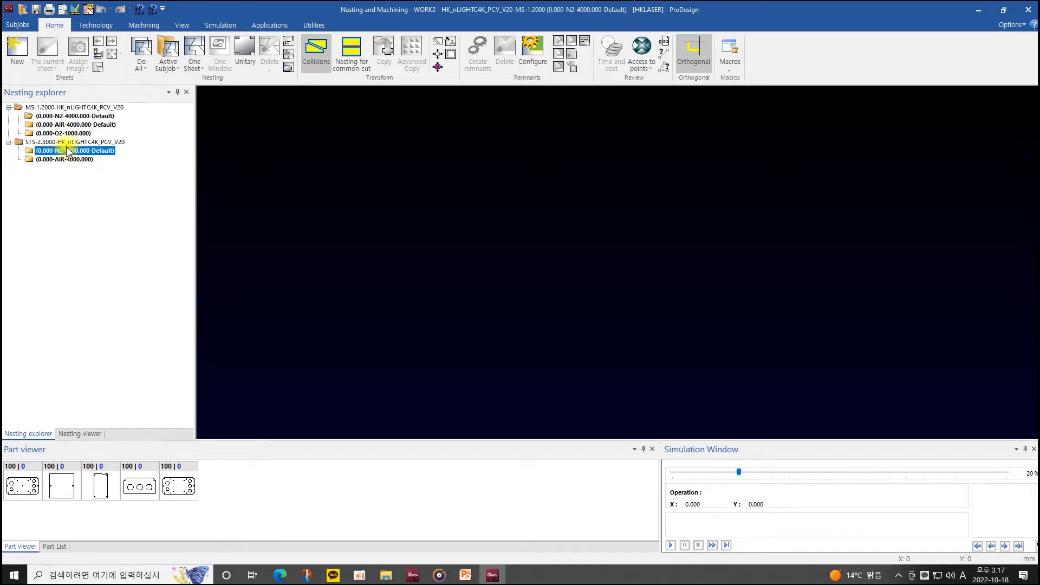
left_click(74, 151)
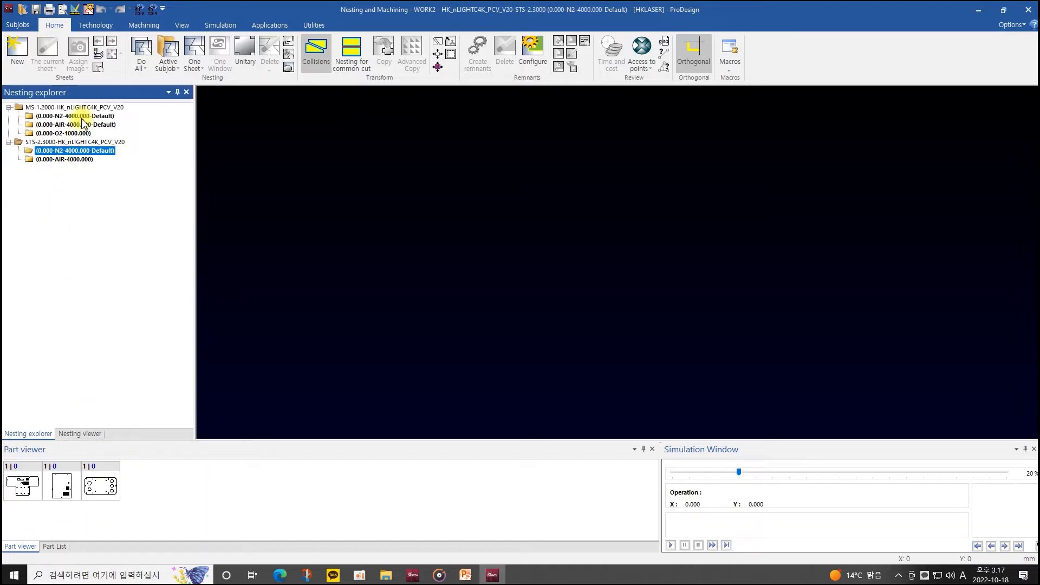
left_click(140, 53)
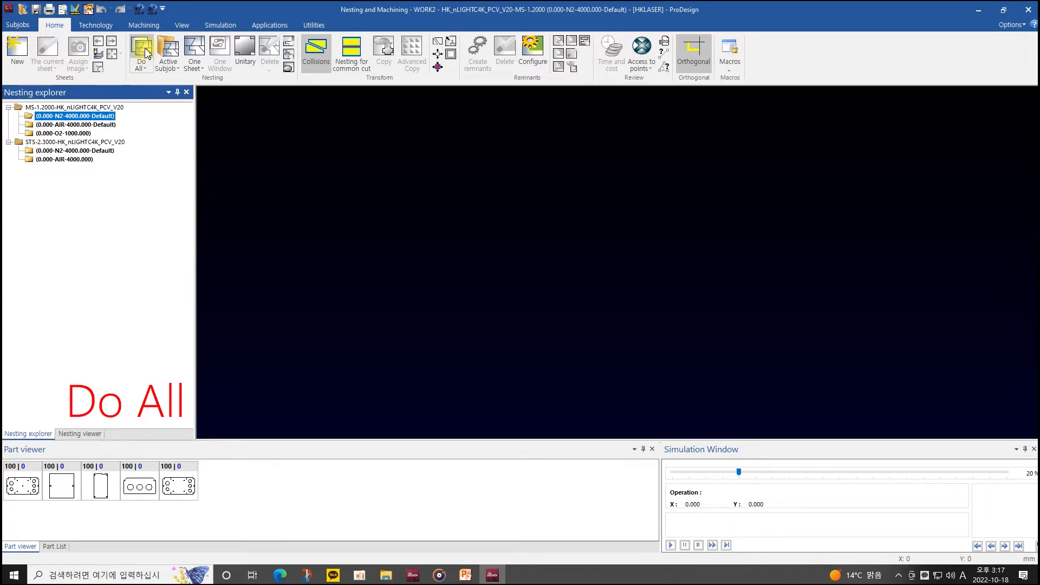
left_click(140, 53)
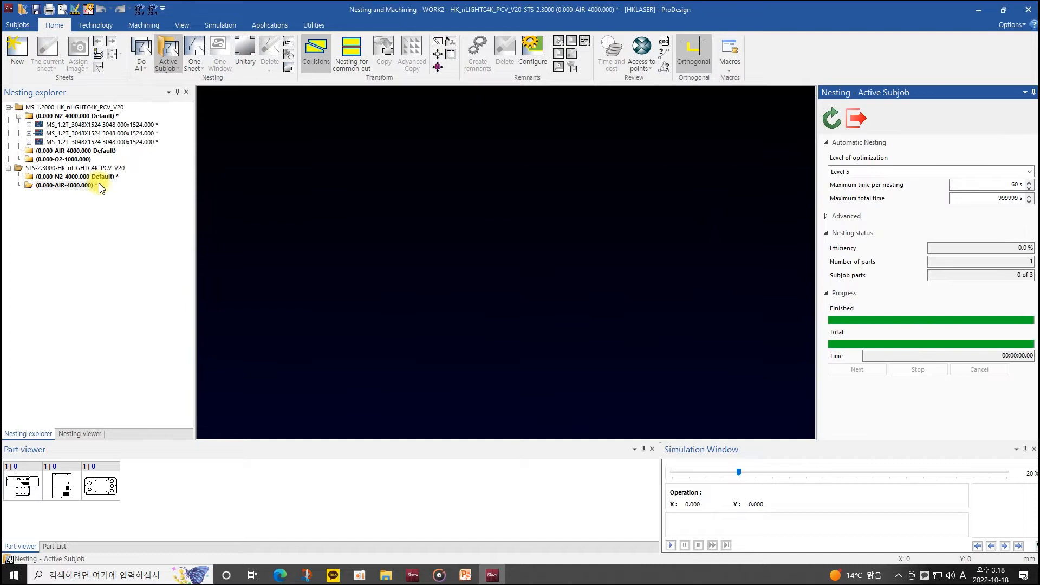
- Add a 2438×1219 sheet (quantity 1000) to STS 2.3 mm N2 and nest its three parts
left_click(75, 177)
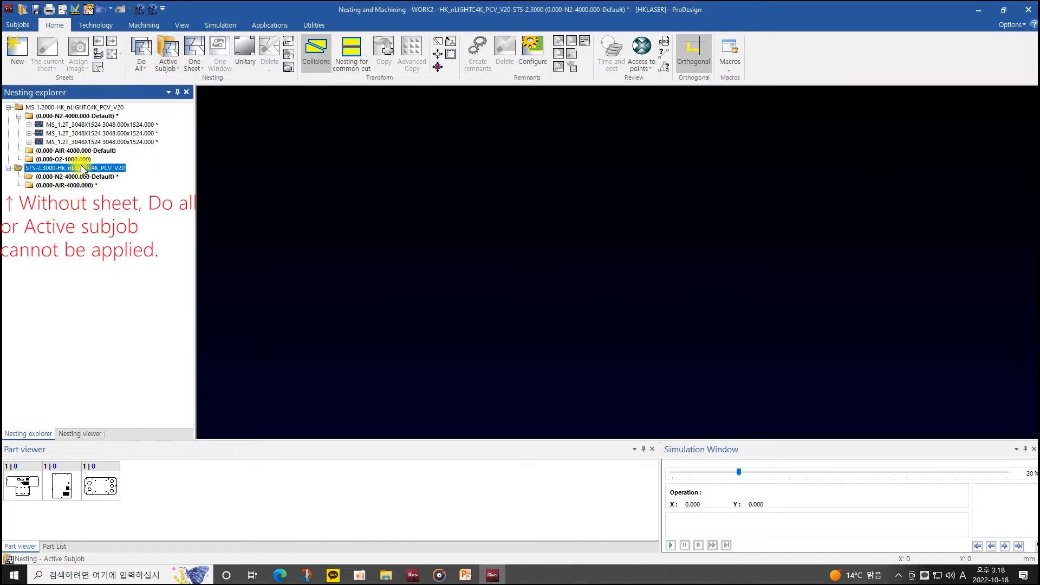
left_click(77, 177)
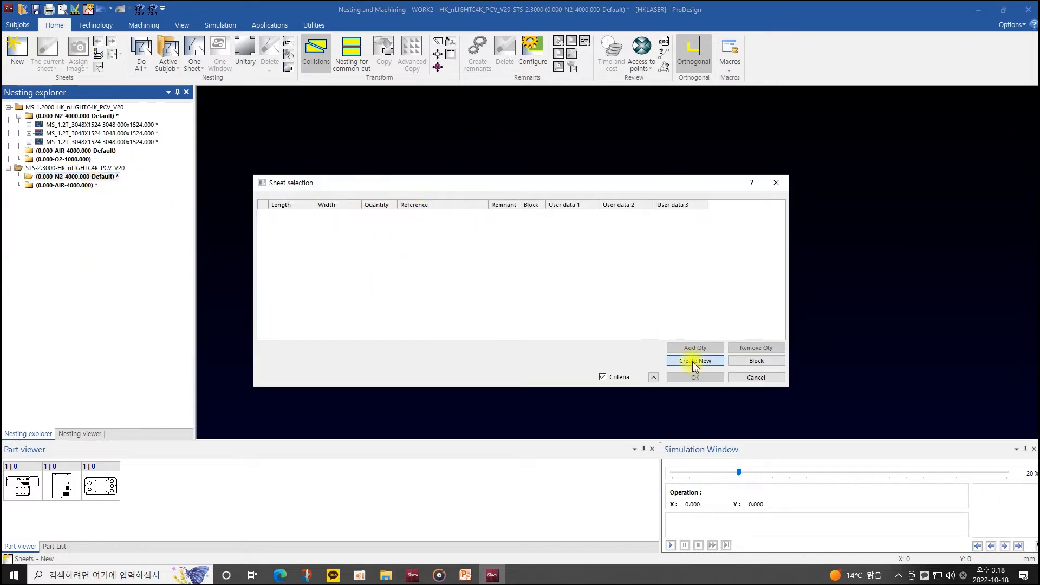
left_click(695, 361)
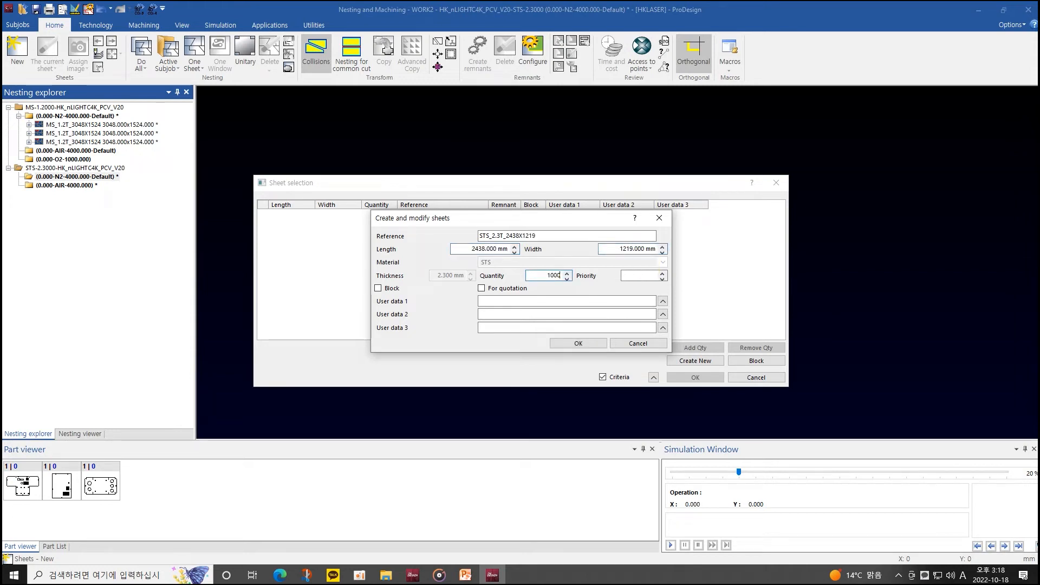
left_click(577, 343)
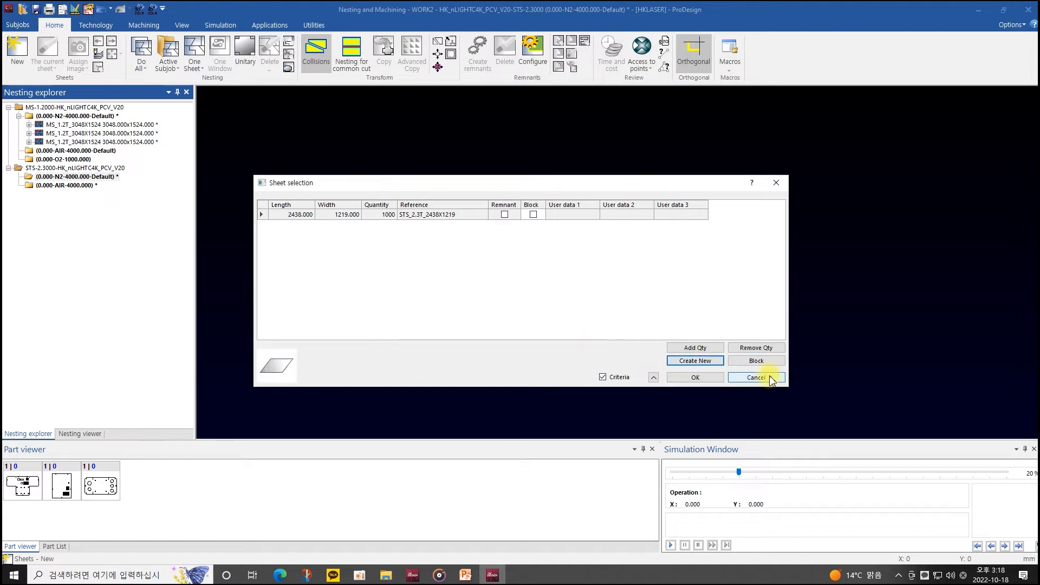
left_click(754, 377)
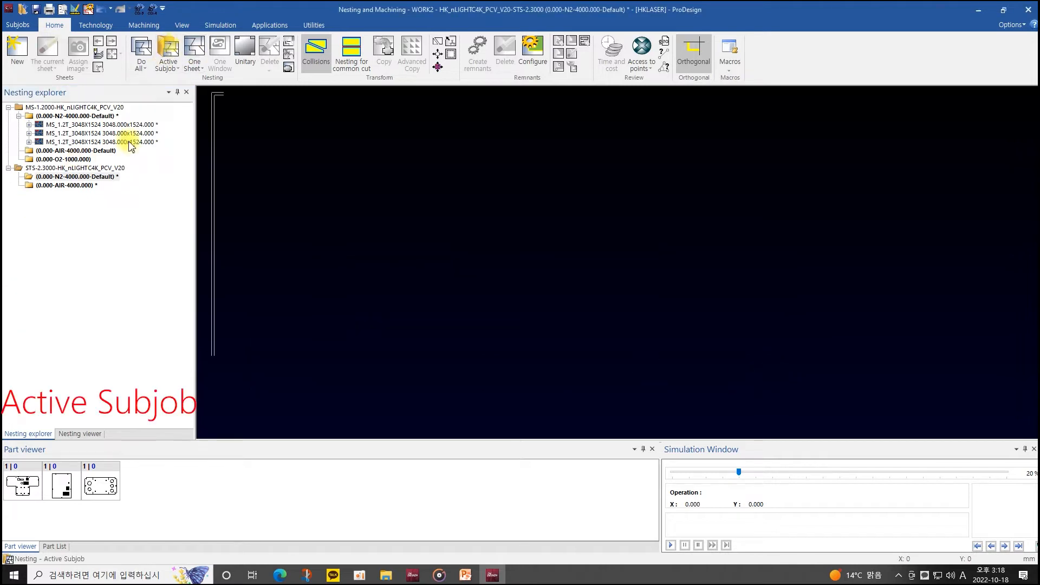
left_click(168, 53)
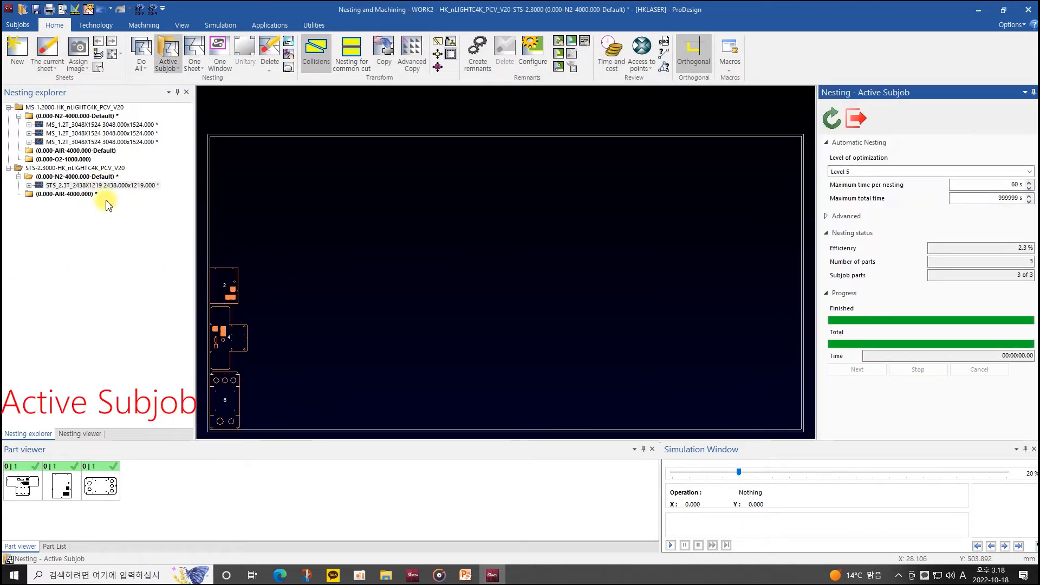
left_click(100, 142)
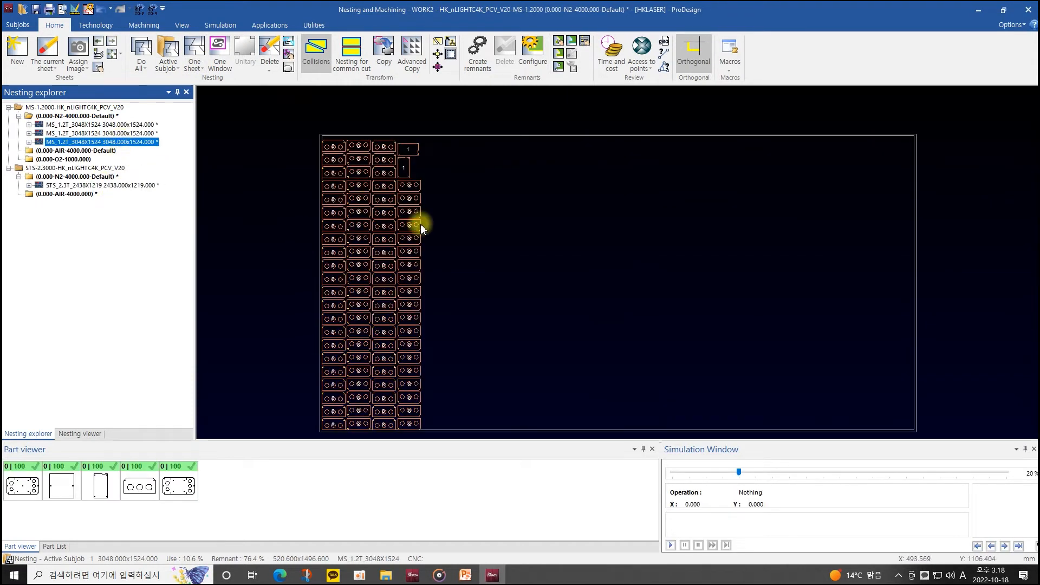
mouse_move(219, 53)
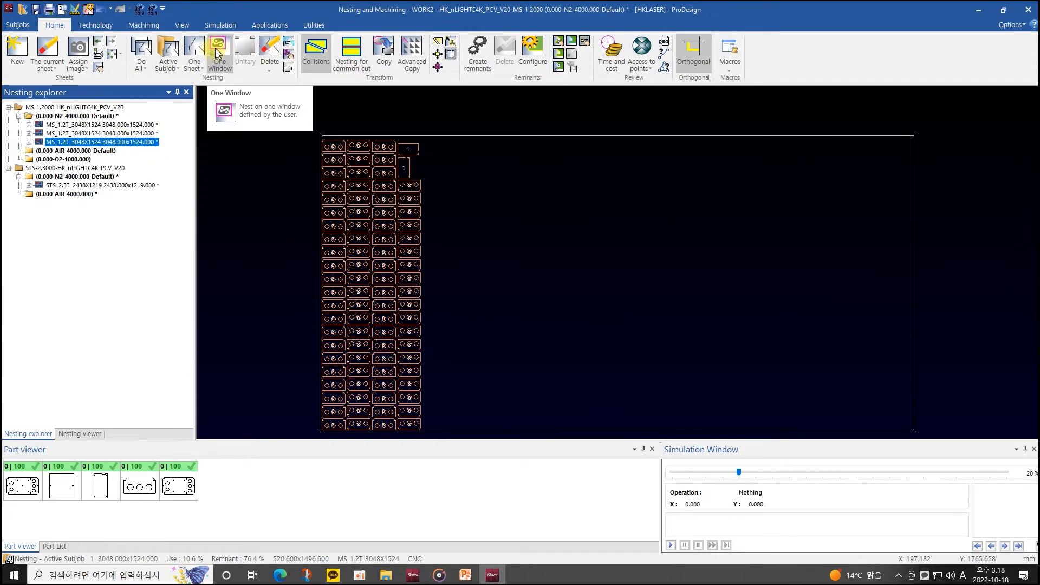
- Re-nest the third MS sheet with One Sheet at optimization Level 1, still 87 parts
left_click(219, 53)
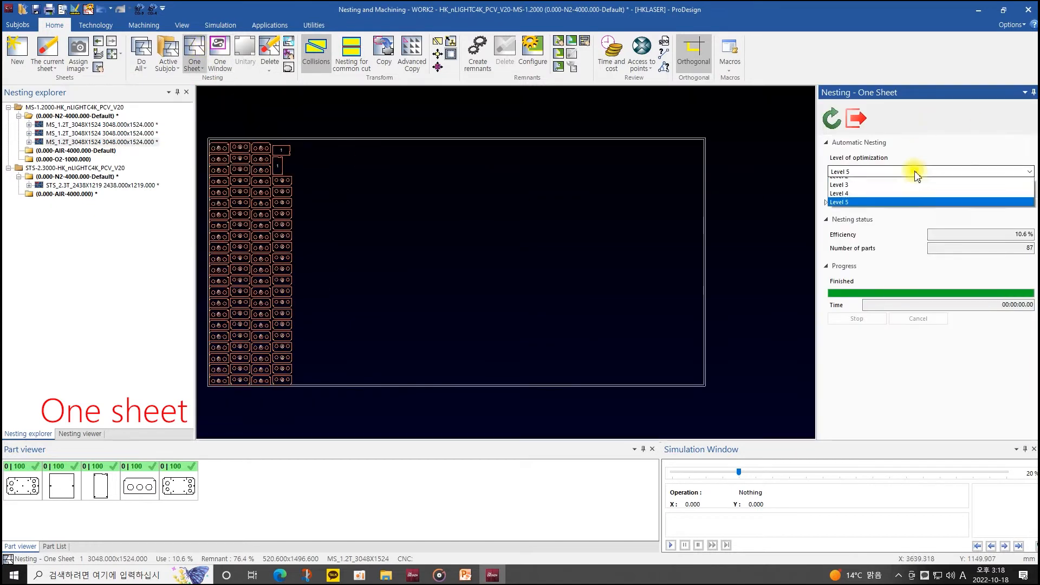
left_click(839, 186)
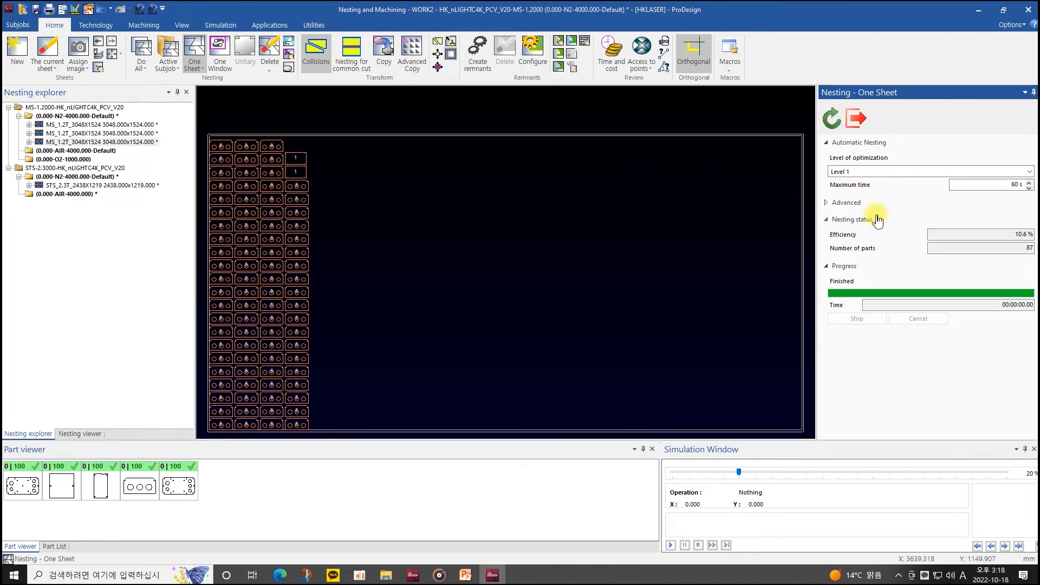
left_click(928, 171)
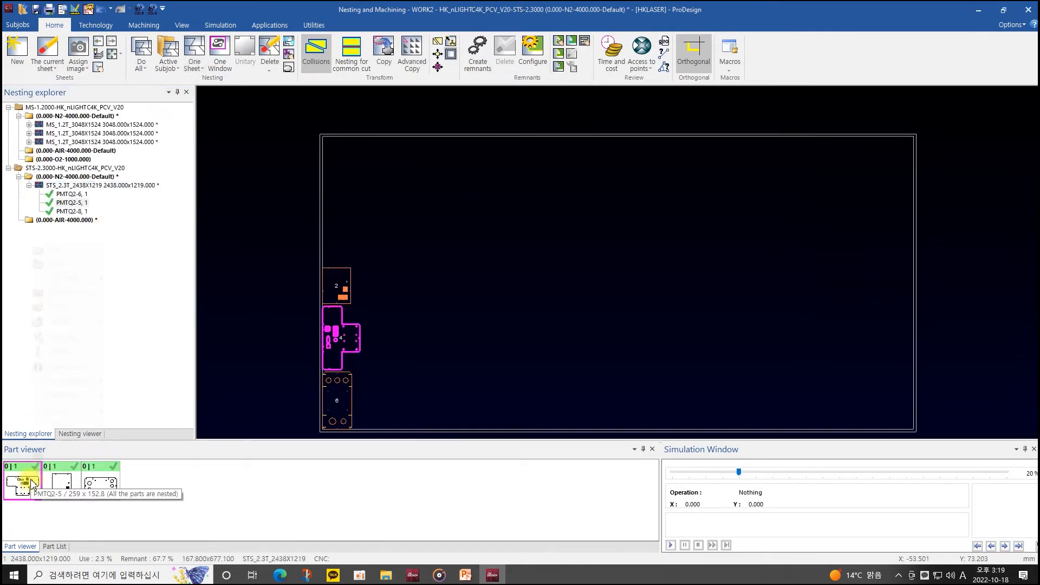
- Set the required quantity to 20 for parts PMTQ2-5, PMTQ2-6 and PMTQ2-8
double_click(23, 481)
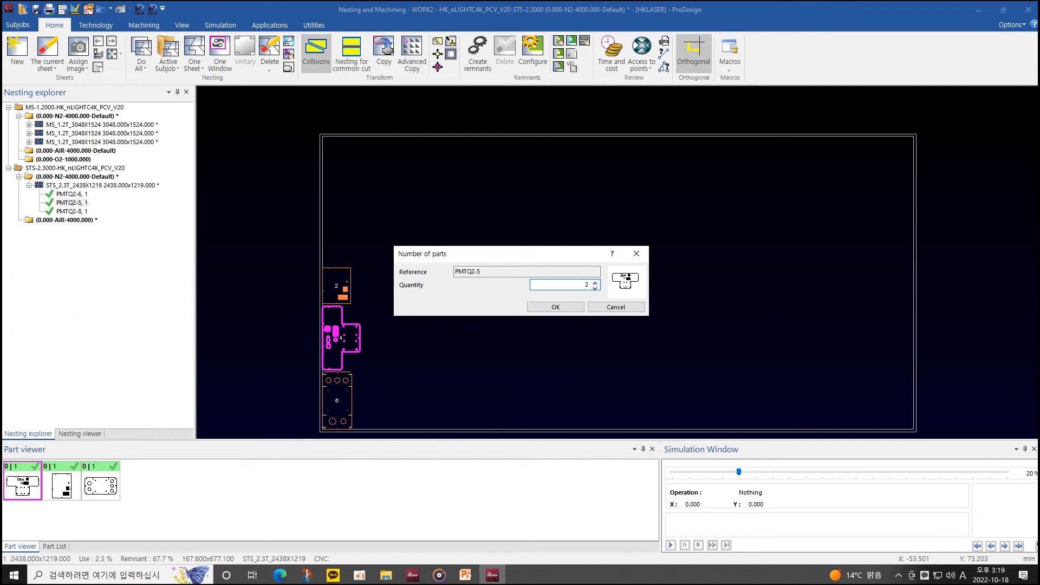
left_click(555, 307)
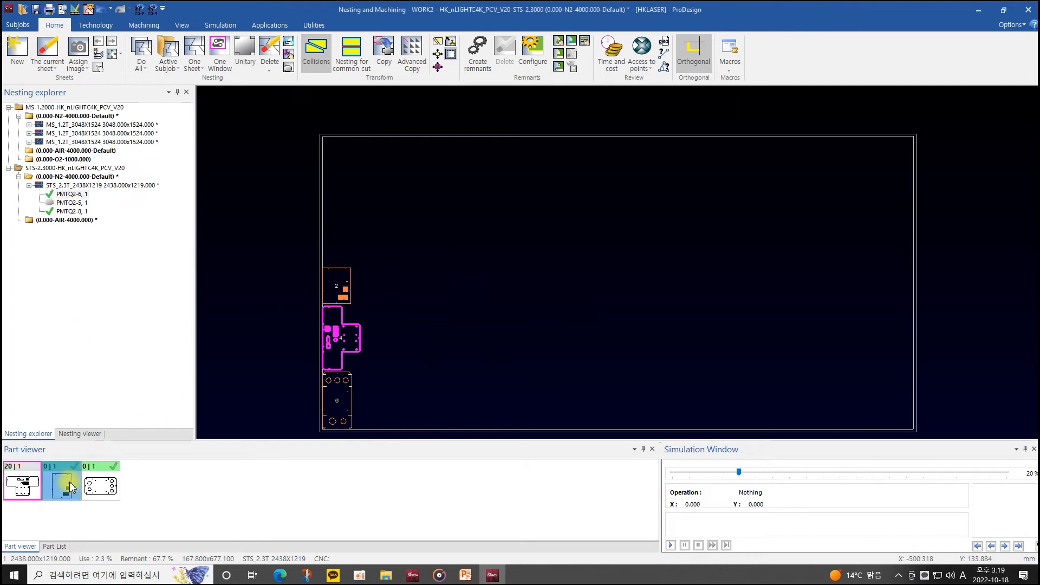
double_click(61, 481)
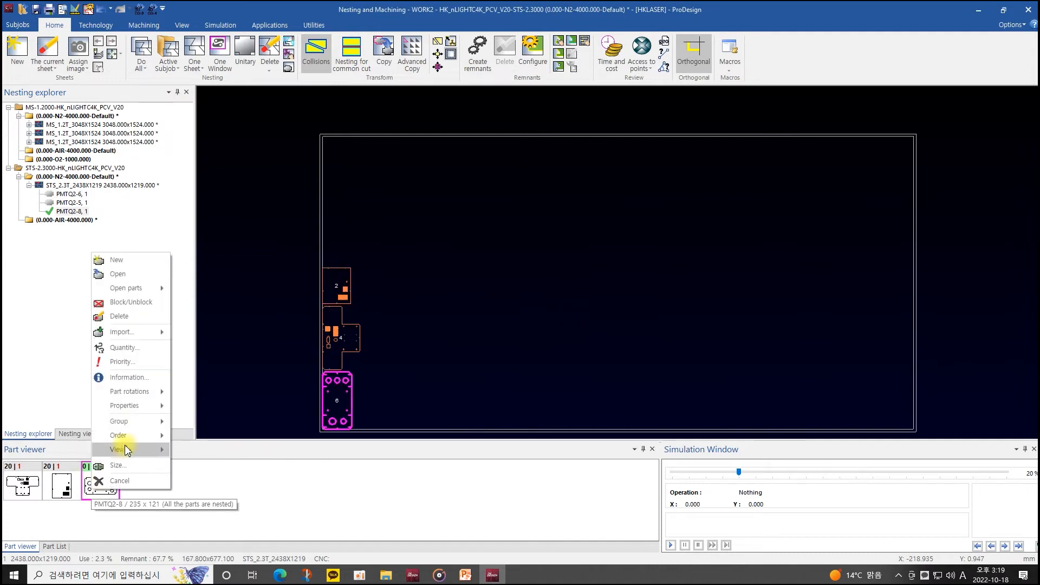
left_click(125, 348)
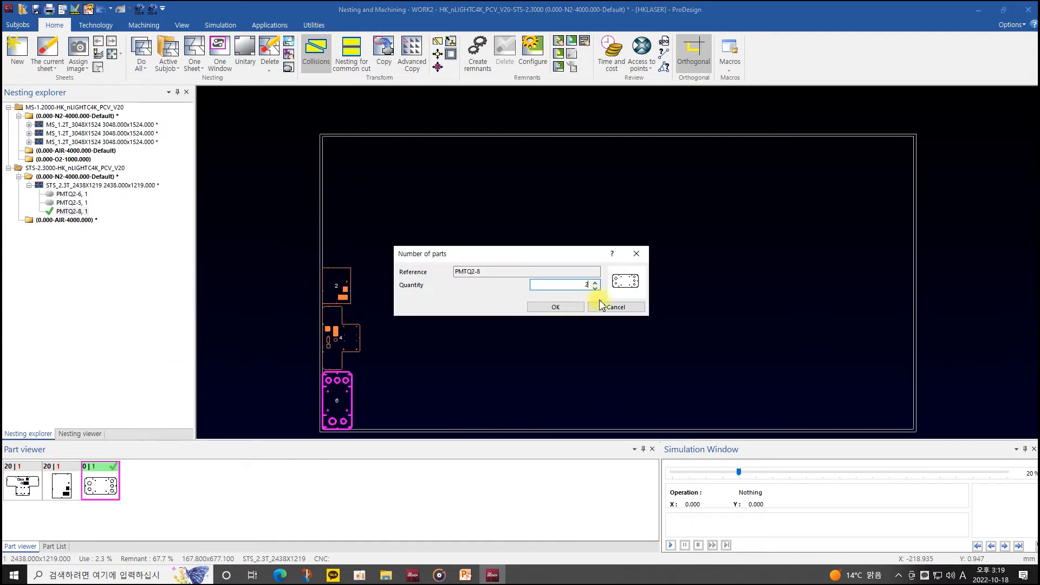
left_click(555, 307)
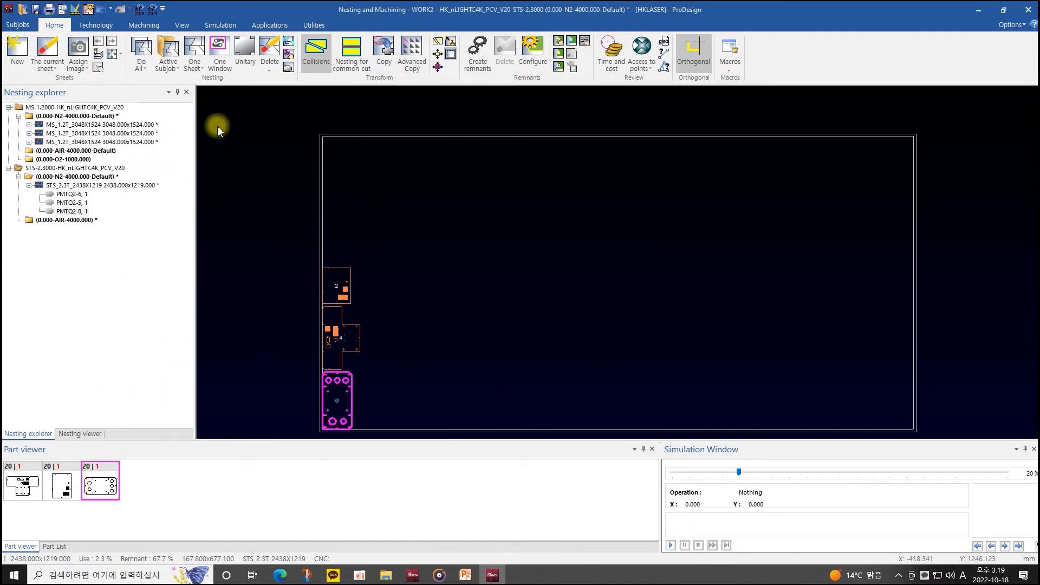
- One Sheet nest the STS sheet at levels 4 and 5, reaching 63 parts at 49.3%
left_click(194, 53)
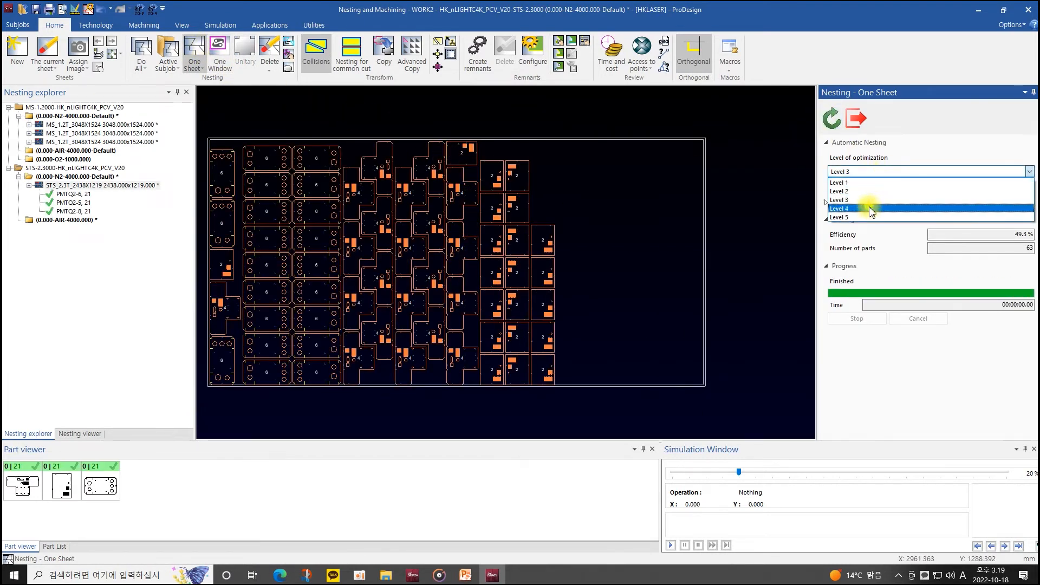
left_click(843, 208)
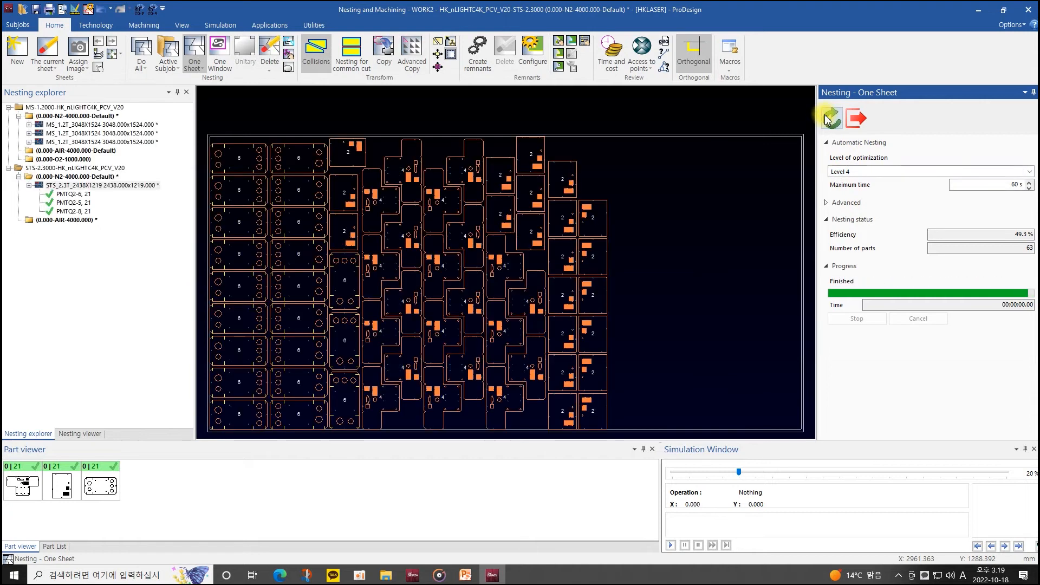
left_click(929, 171)
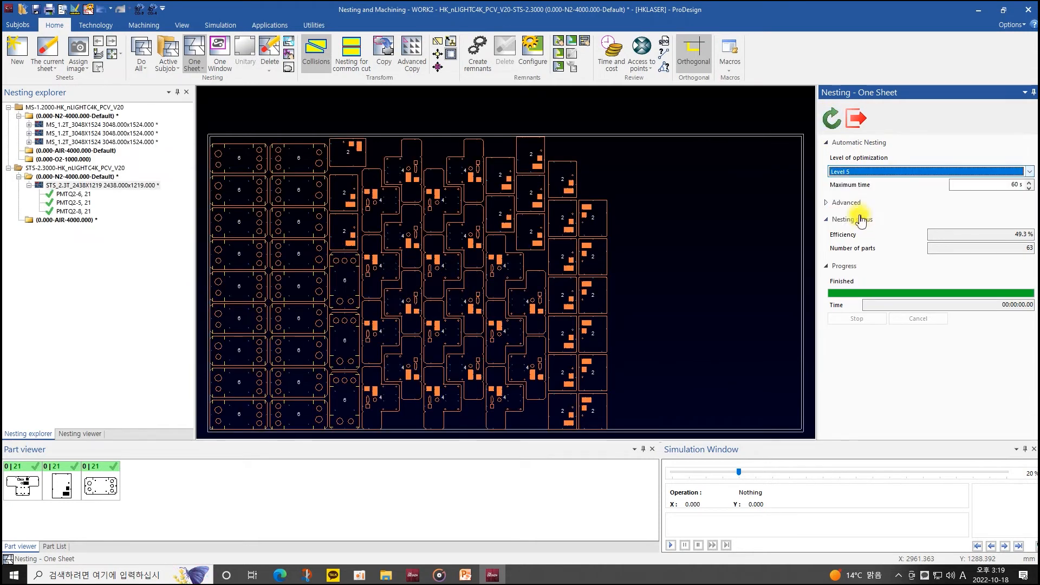
left_click(831, 119)
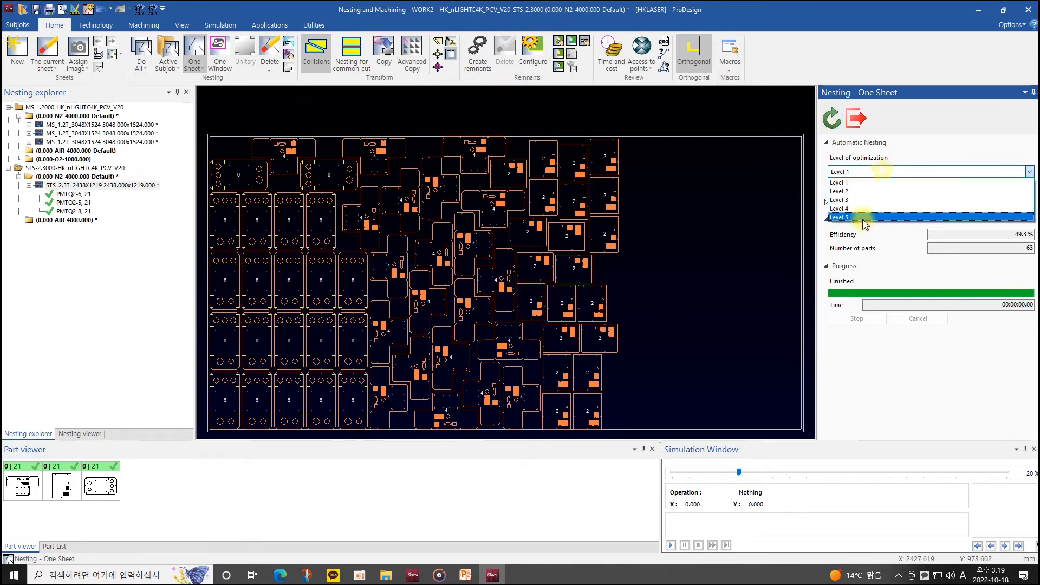
left_click(839, 218)
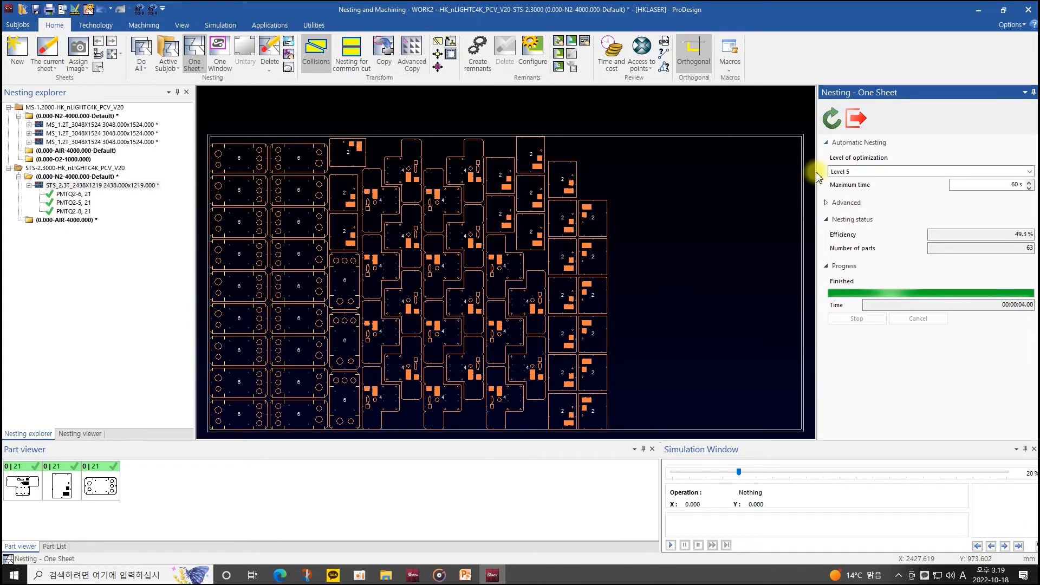
left_click(70, 185)
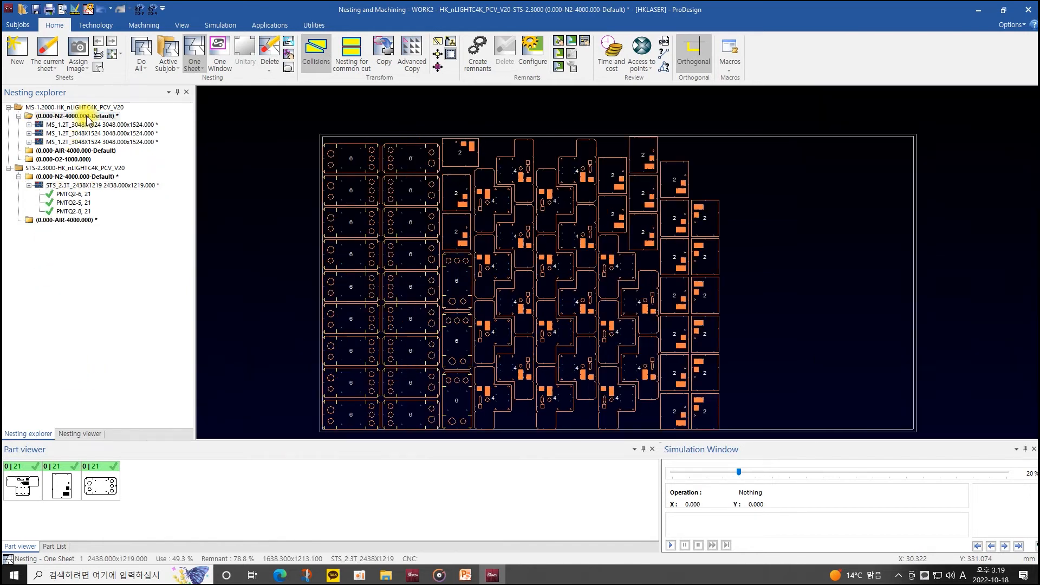
- Add a new sheet to the MS N2 subjob with the 3048×1524 size marked Block
right_click(73, 115)
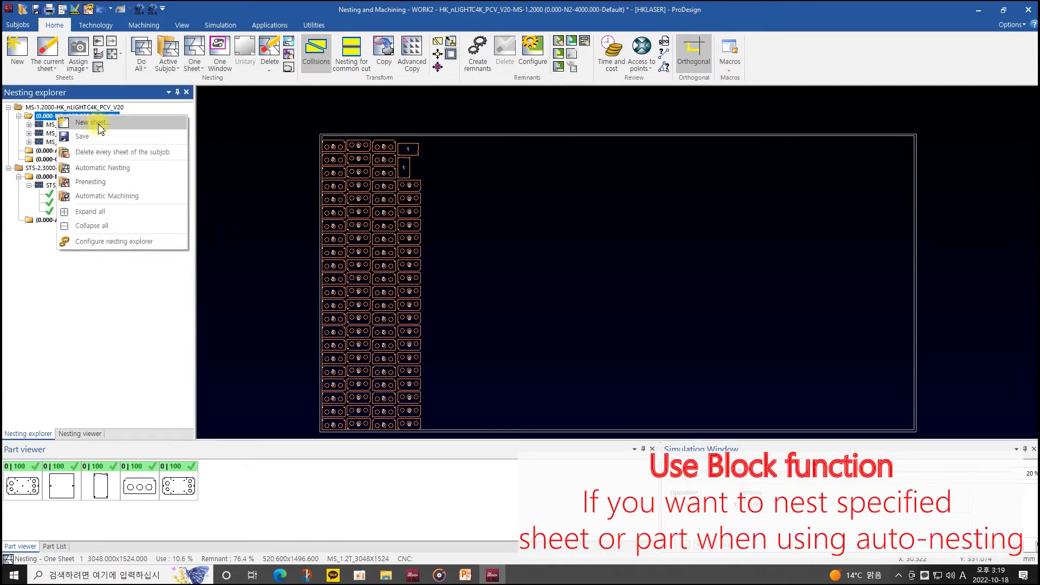
left_click(91, 122)
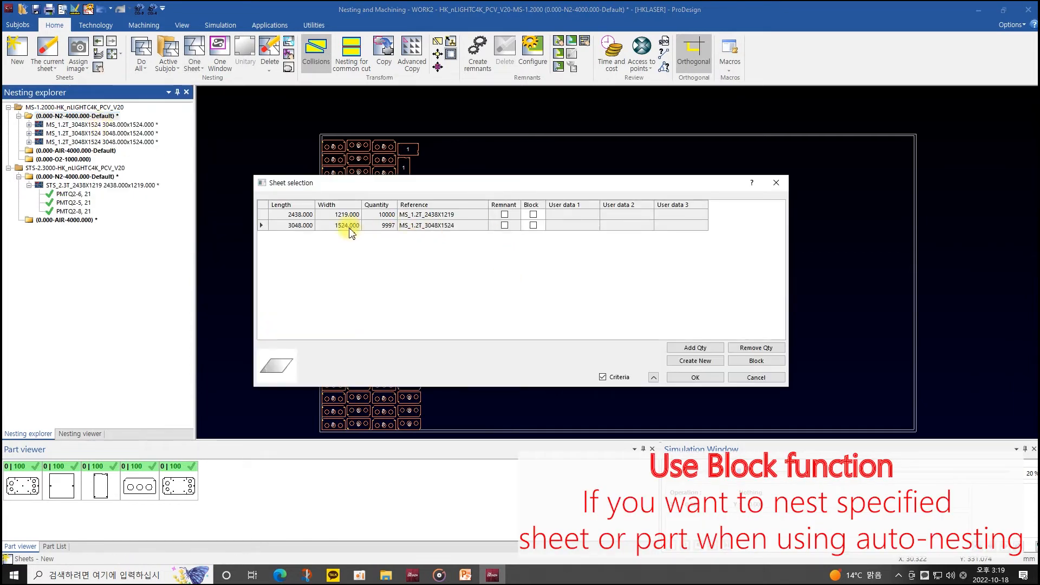
left_click(533, 224)
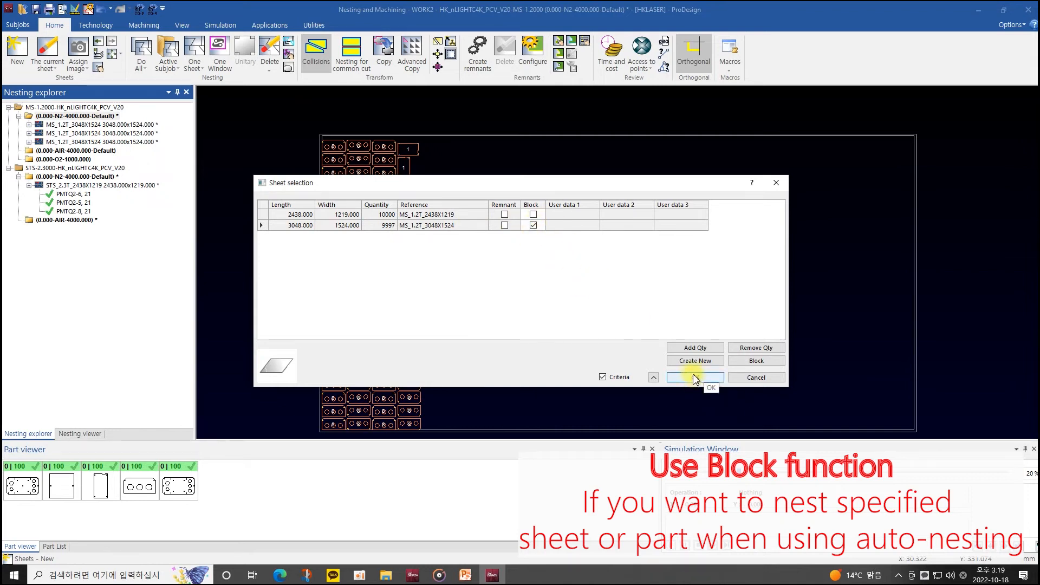
left_click(695, 377)
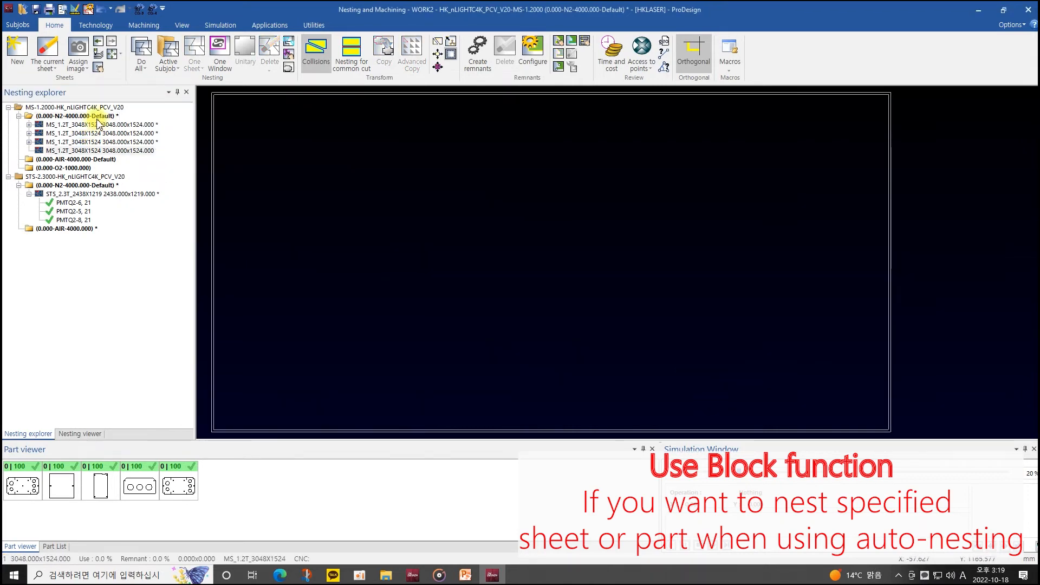
- Delete all MS N2 sheets and re-nest onto four 2438×1219 sheets, then block PMTQ2-3 and PMTQ2-4
right_click(74, 115)
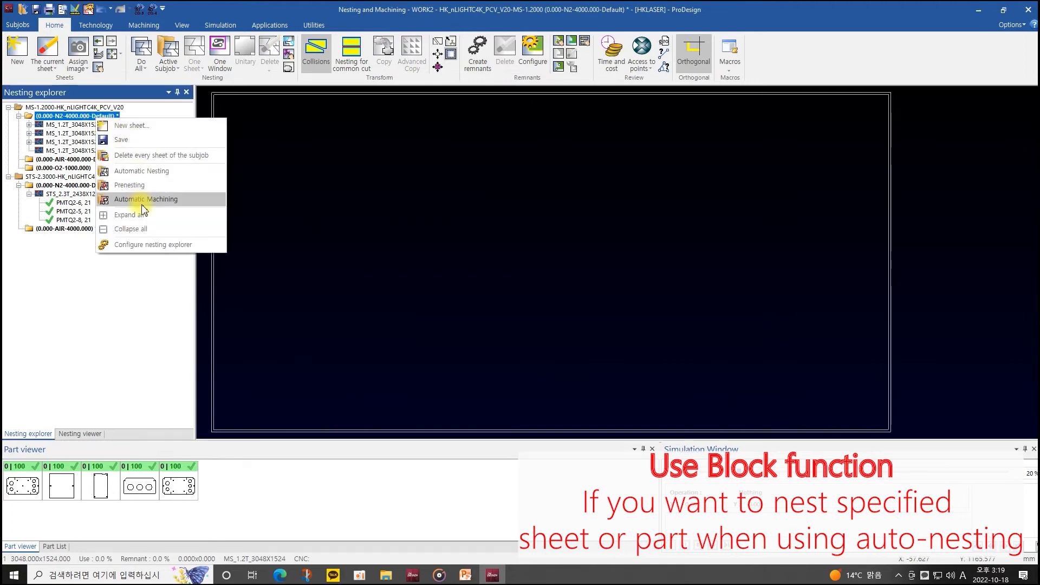
left_click(145, 199)
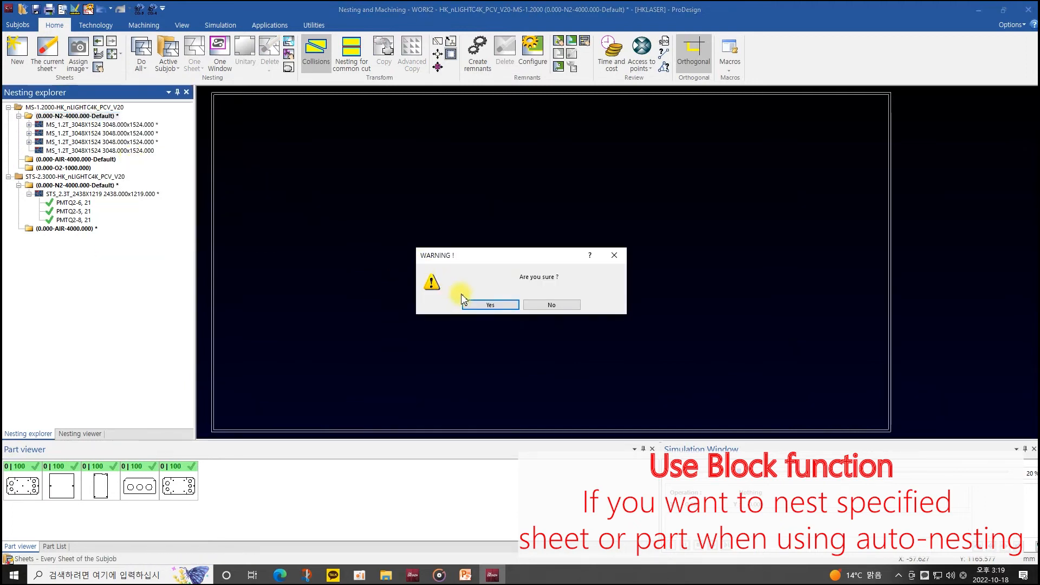
left_click(489, 304)
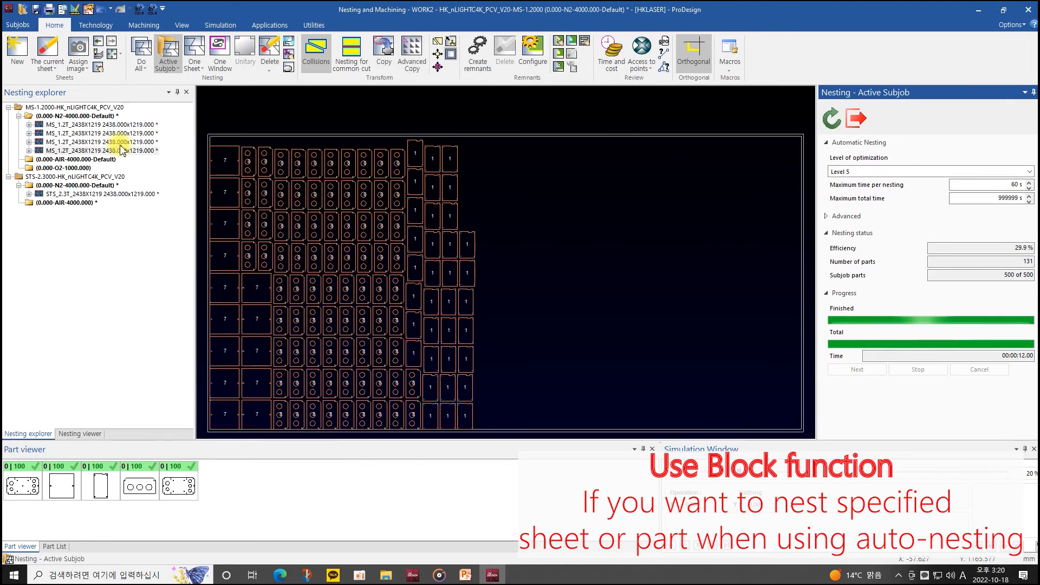
left_click(100, 125)
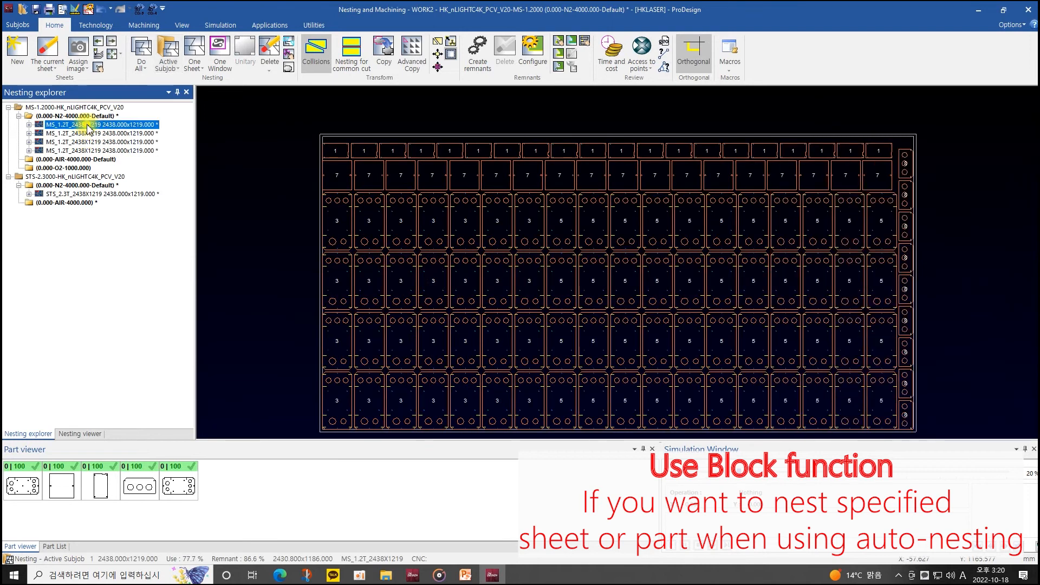
left_click(100, 484)
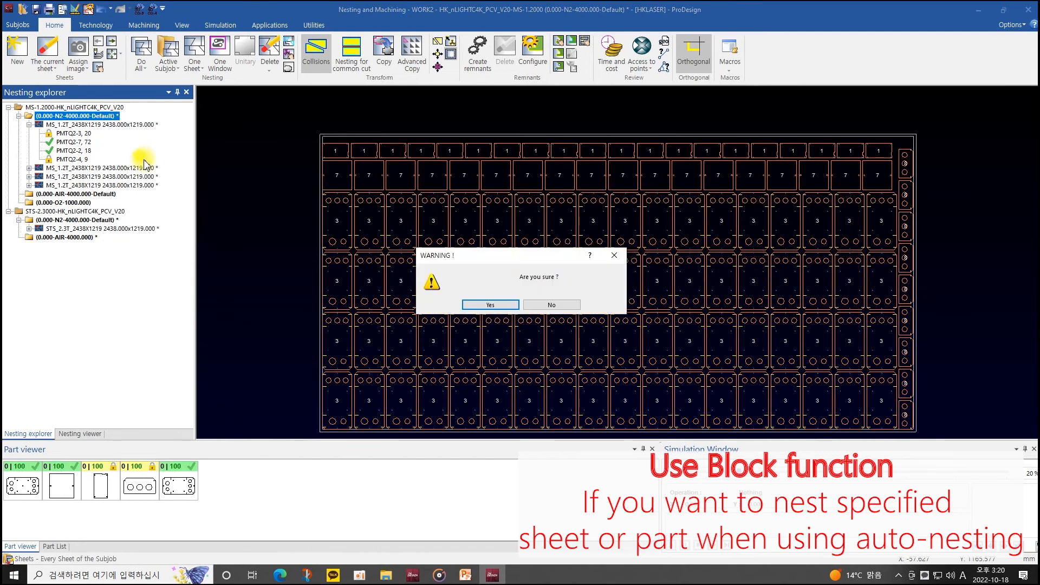
- Delete all sheets and re-nest the MS subjob onto three 2438×1219 sheets, 74.8% first-sheet use
left_click(490, 305)
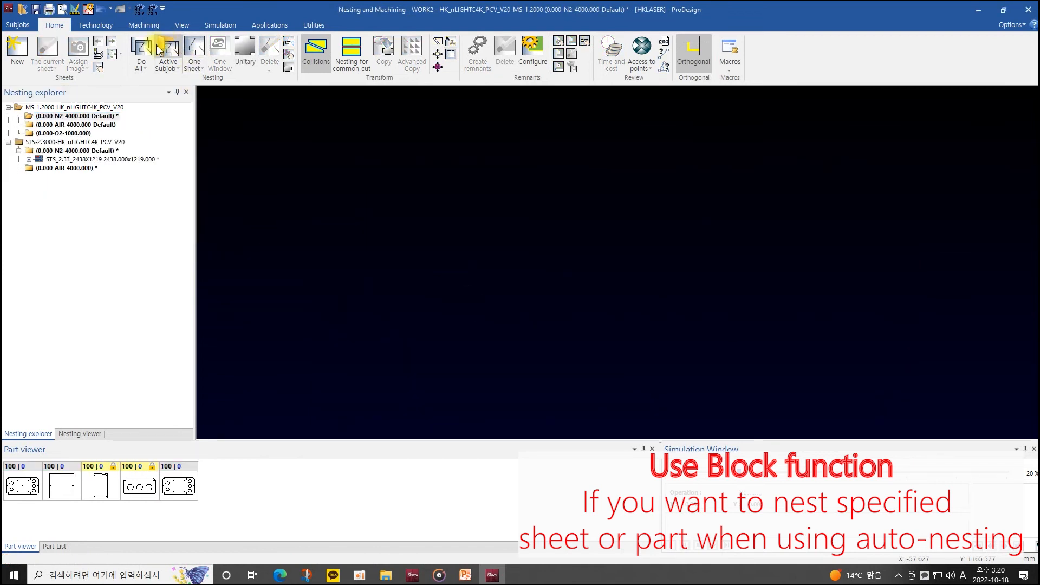
left_click(167, 53)
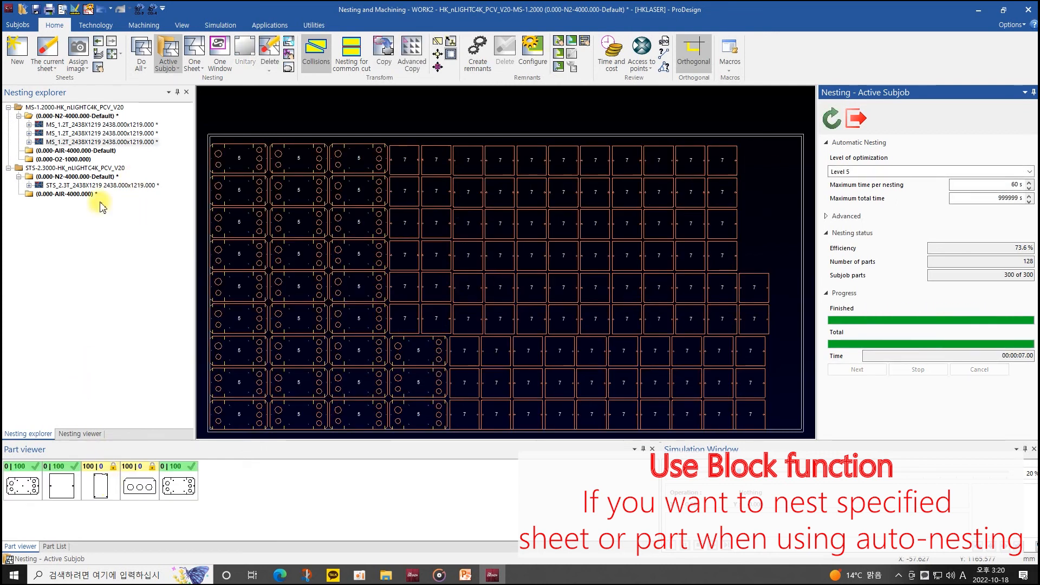
left_click(100, 125)
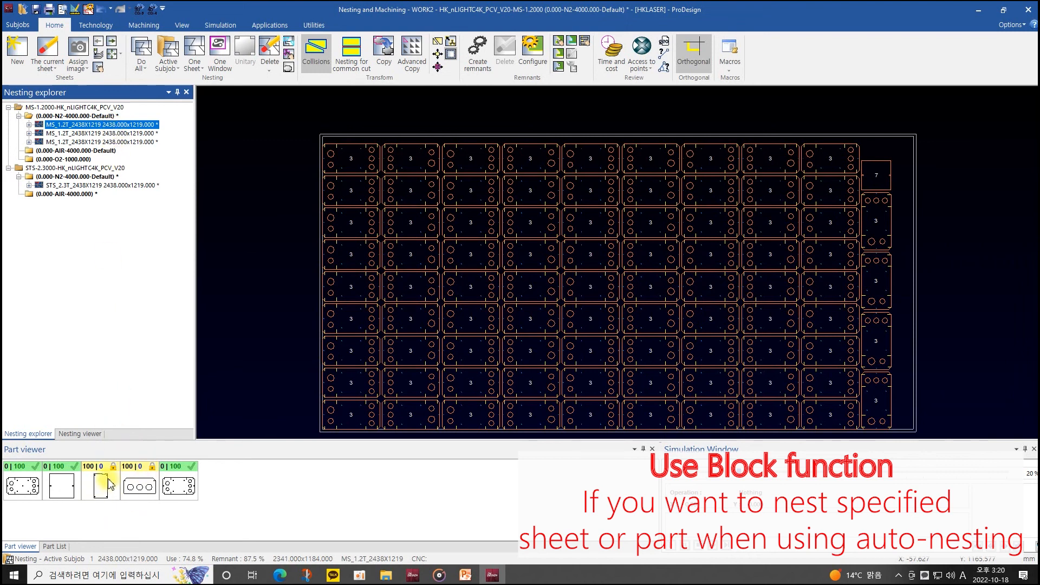
- Unblock parts PMTQ2-3 and PMTQ2-4 and bring up sheet selection for the MS N2 subjob
left_click(100, 480)
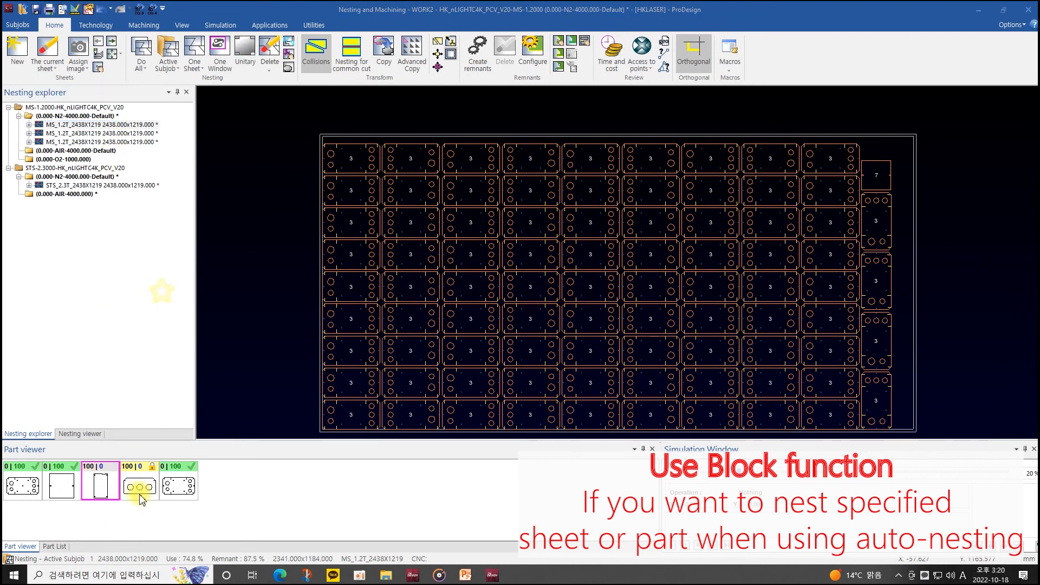
left_click(139, 481)
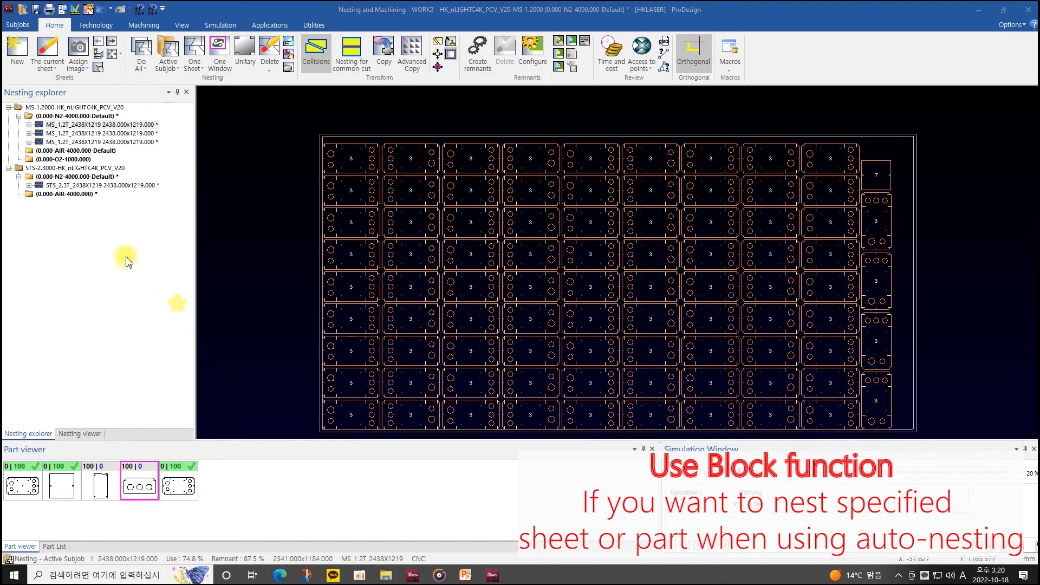
left_click(75, 115)
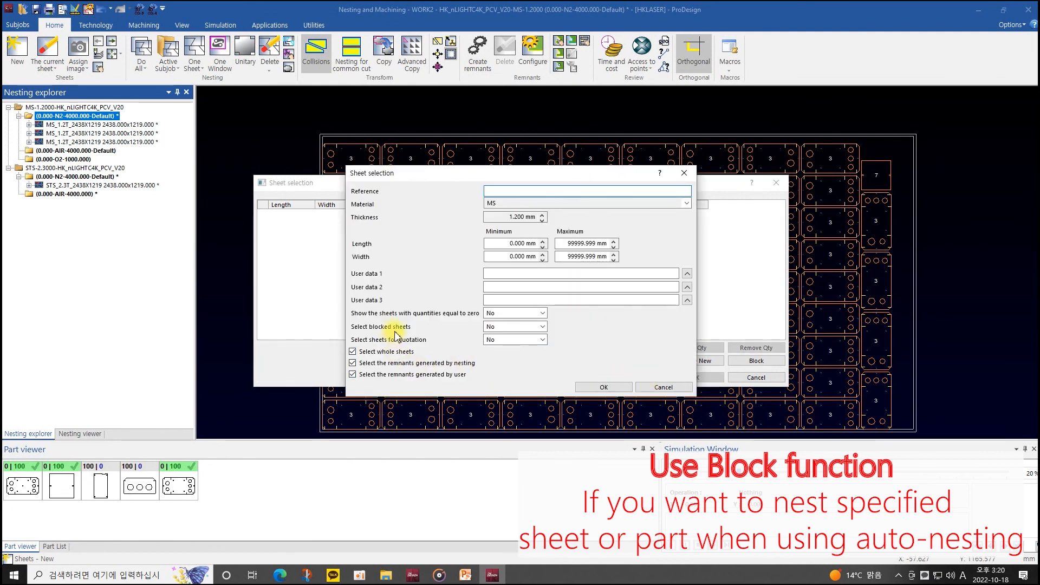
- List sheets including blocked ones, review the 2438x1219 and 3048x1524 sheets, then cancel
left_click(514, 326)
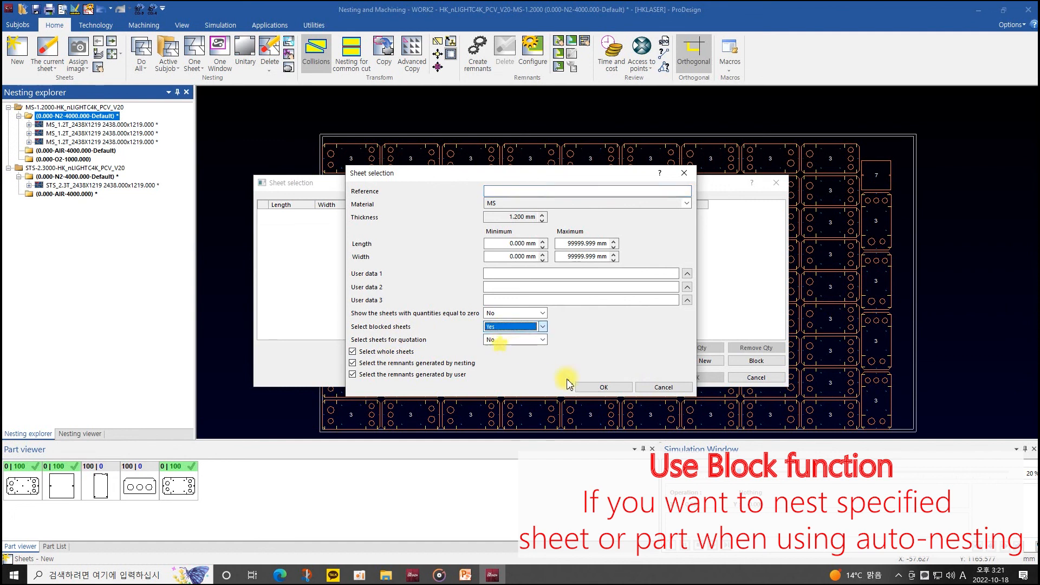
left_click(603, 387)
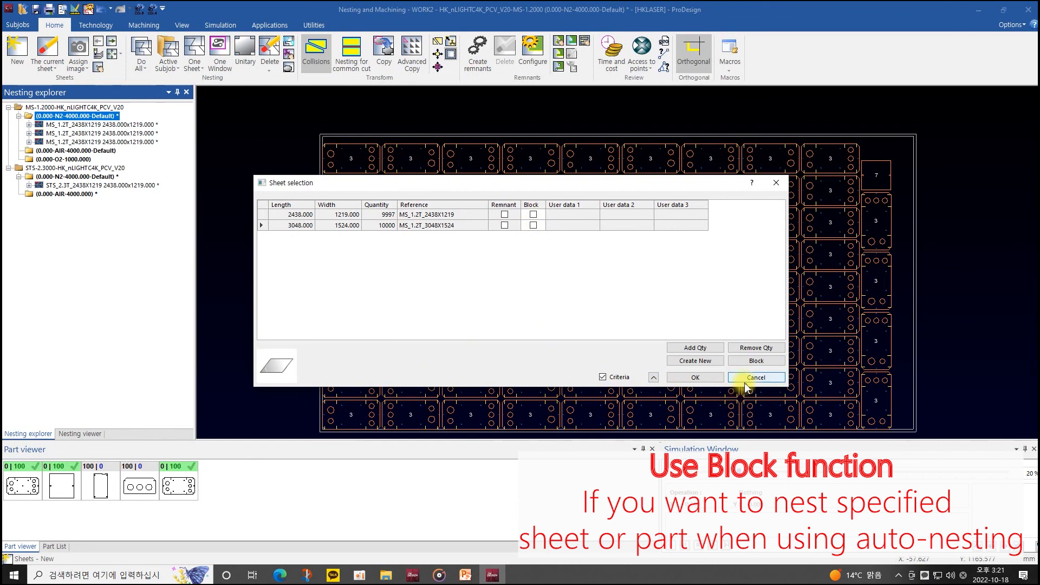
left_click(755, 377)
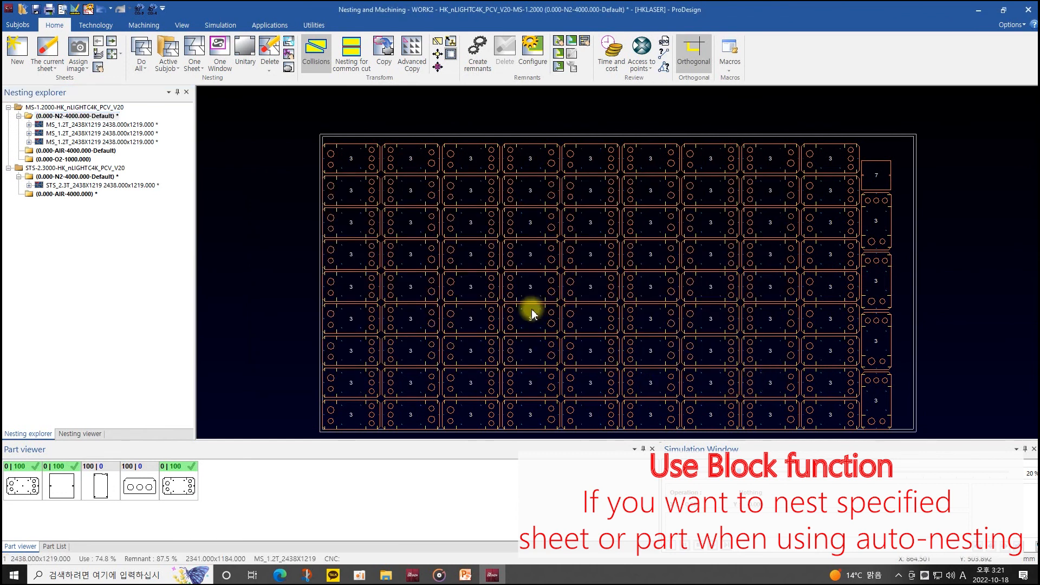